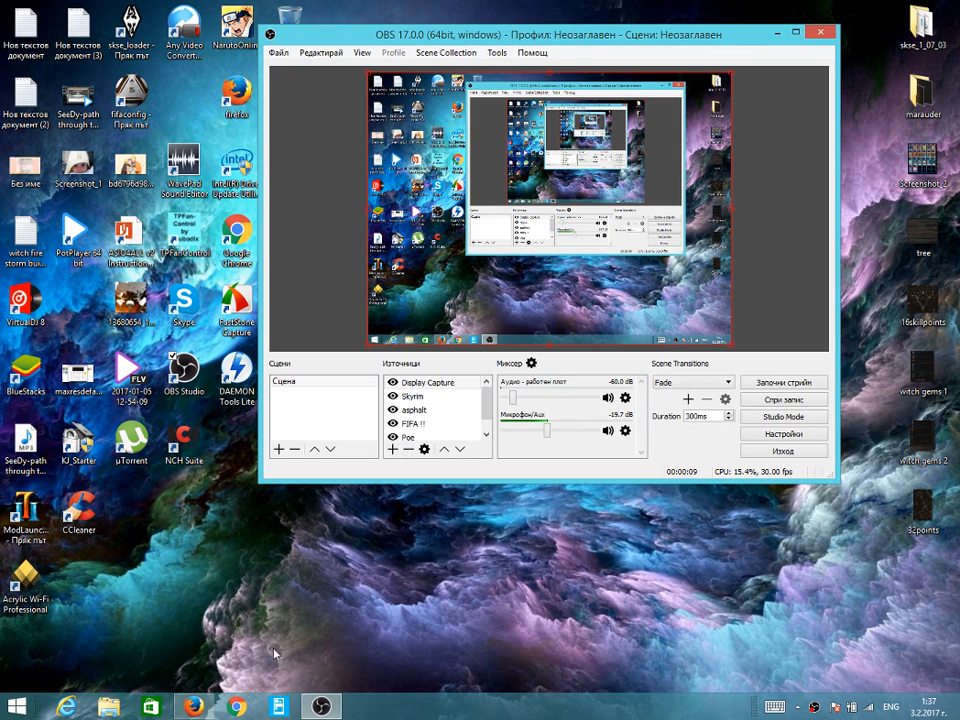
pyautogui.moveTo(556, 504)
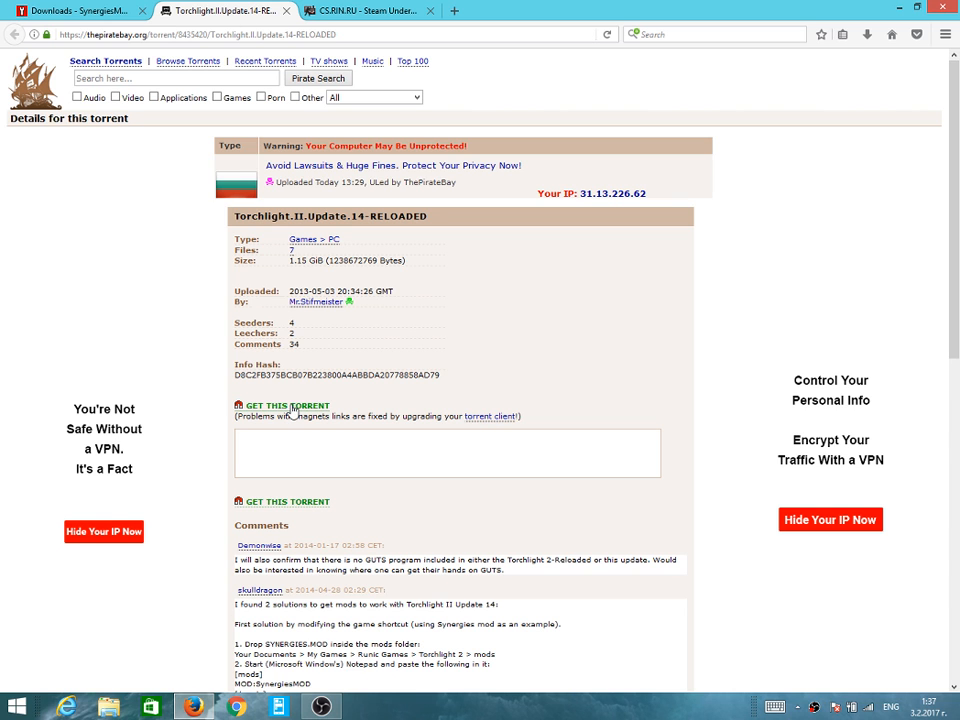
# Add the Torchlight.II.Update.14-RELOADED torrent and expand its Crack folder to view the files.
pyautogui.click(288, 404)
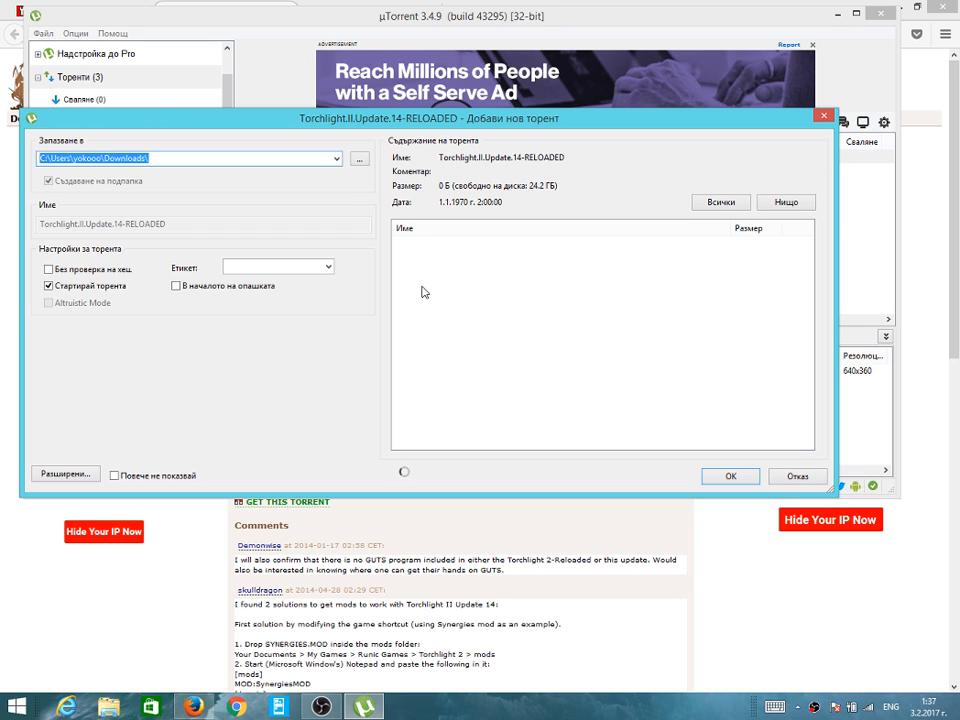
pyautogui.moveTo(336, 372)
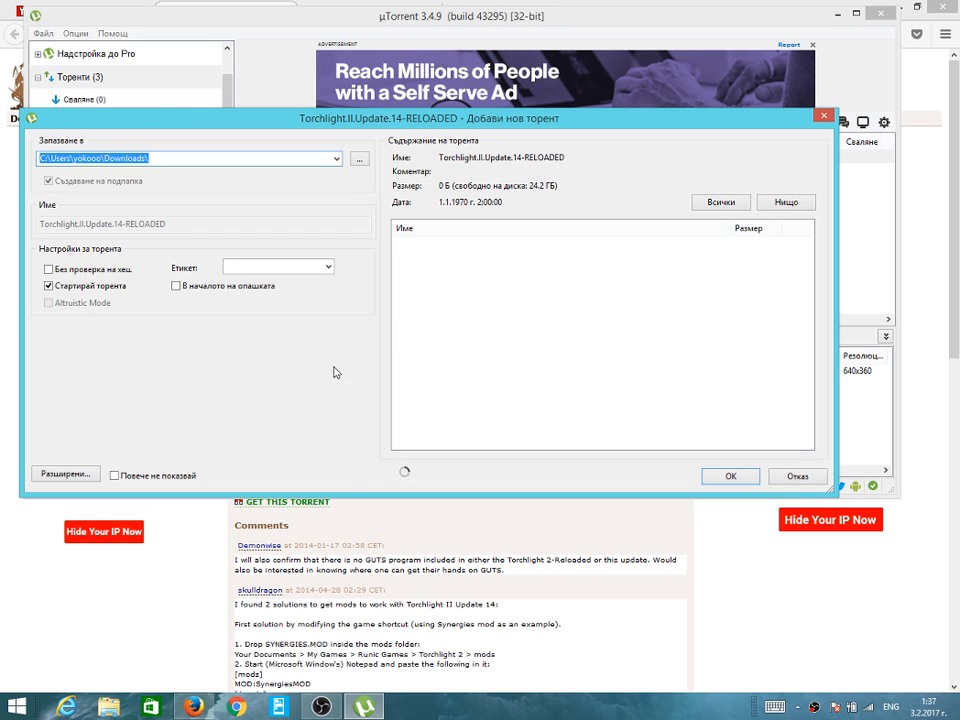
pyautogui.moveTo(364, 708)
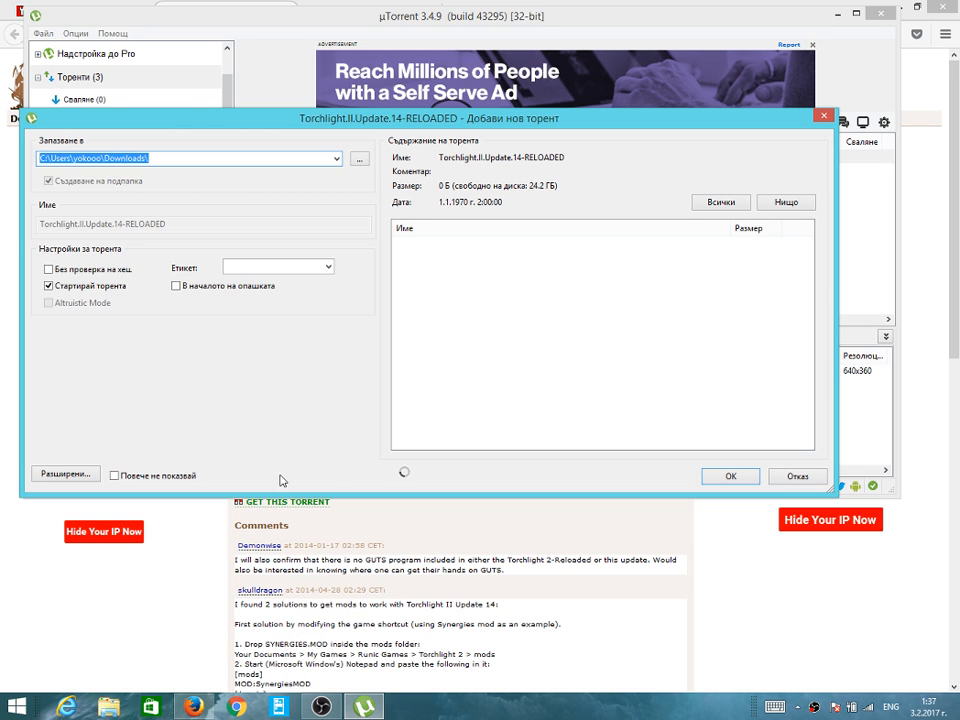
pyautogui.moveTo(224, 550)
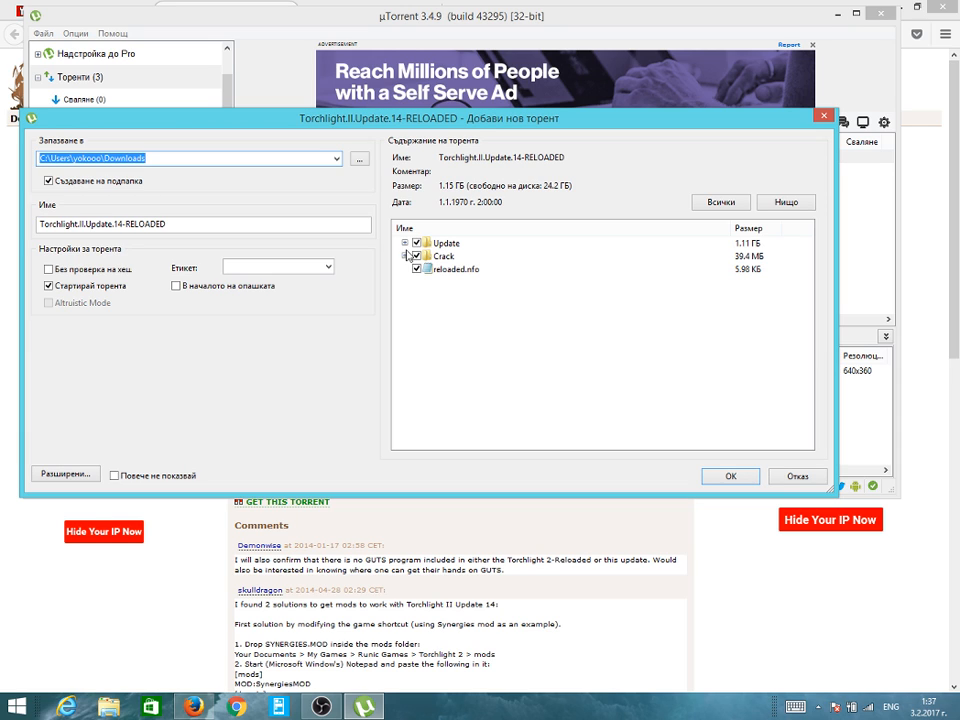
pyautogui.click(404, 256)
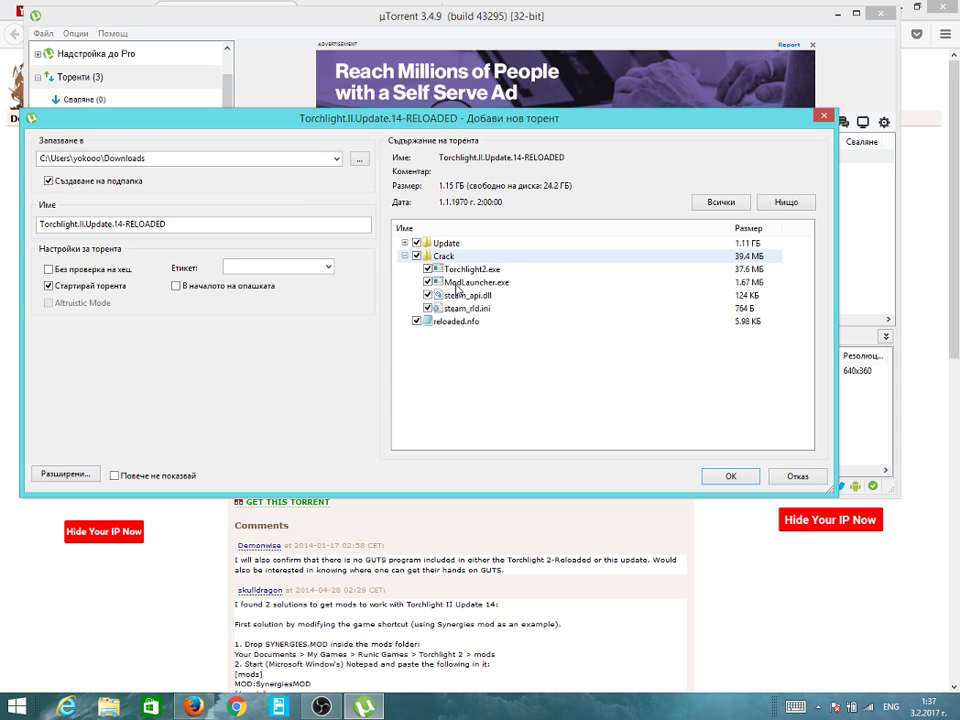
pyautogui.moveTo(488, 292)
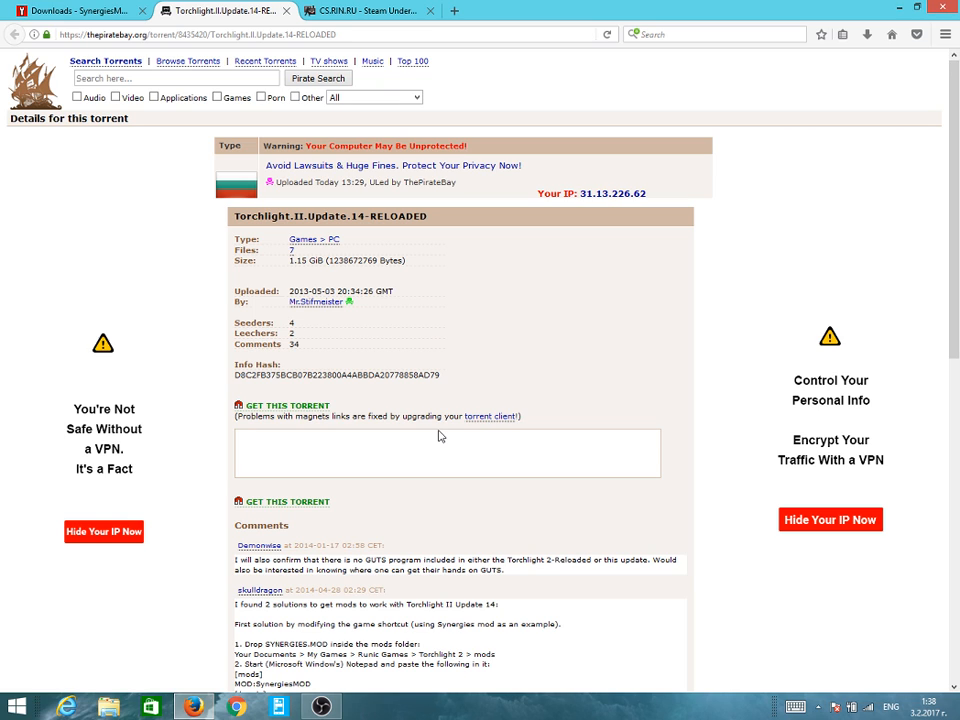
pyautogui.moveTo(368, 408)
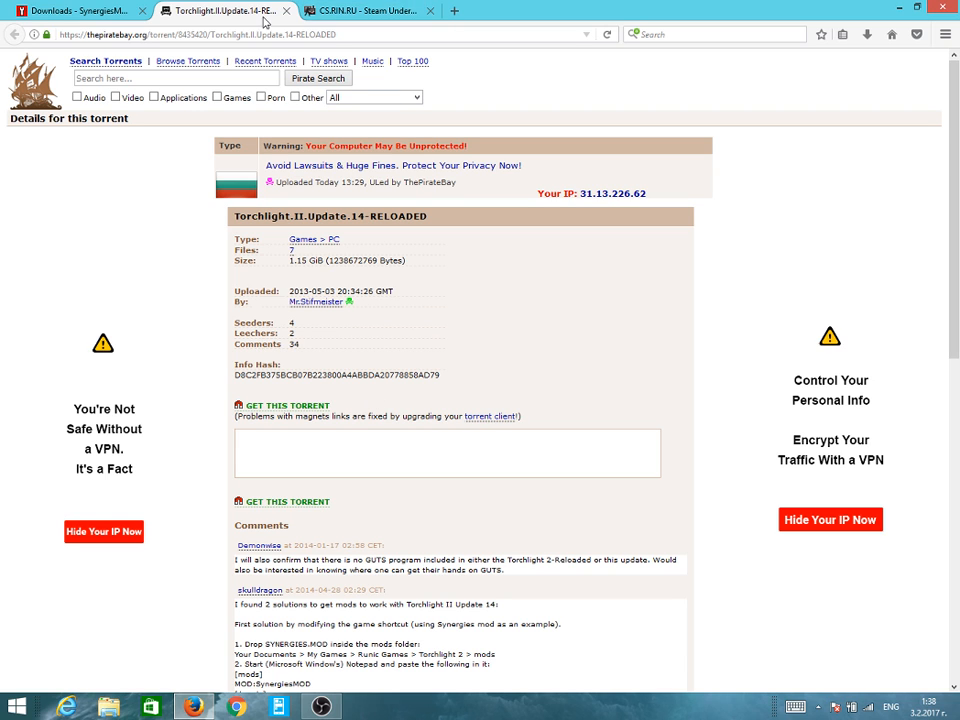
# Switch to the CS.RIN.RU thread on the Torchlight II RELOADED modlauncher and read the replies.
pyautogui.click(360, 12)
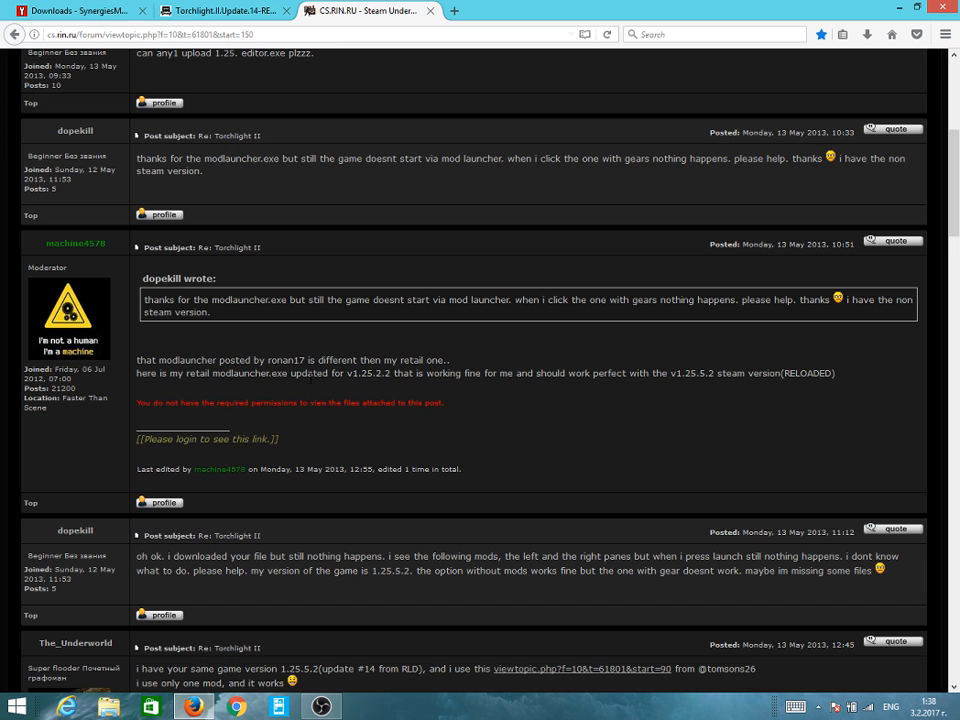
pyautogui.moveTo(292, 418)
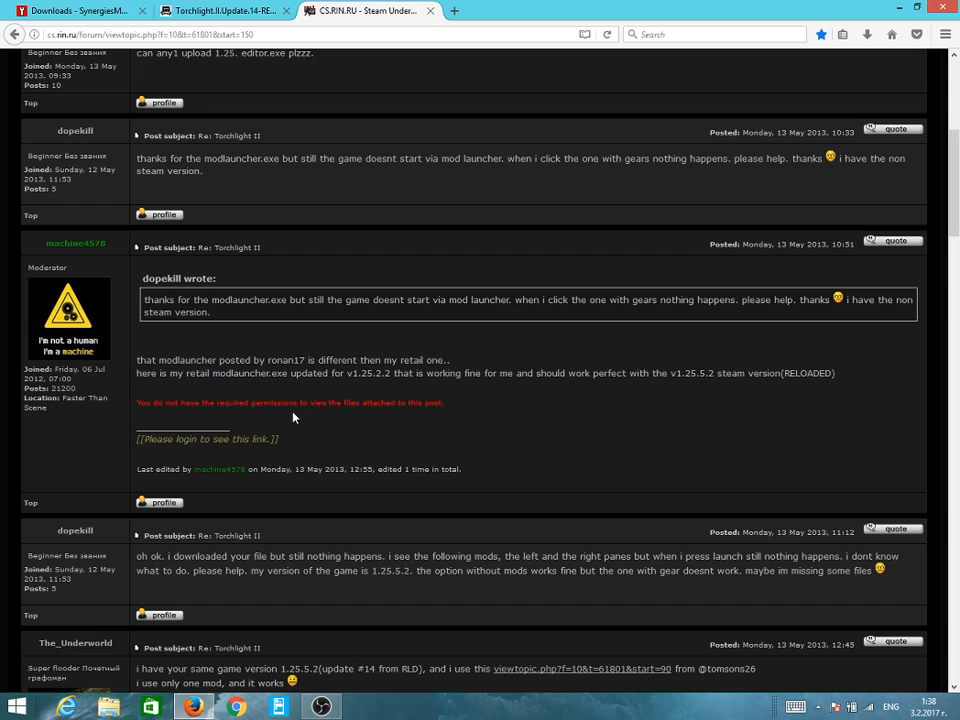
pyautogui.moveTo(68, 258)
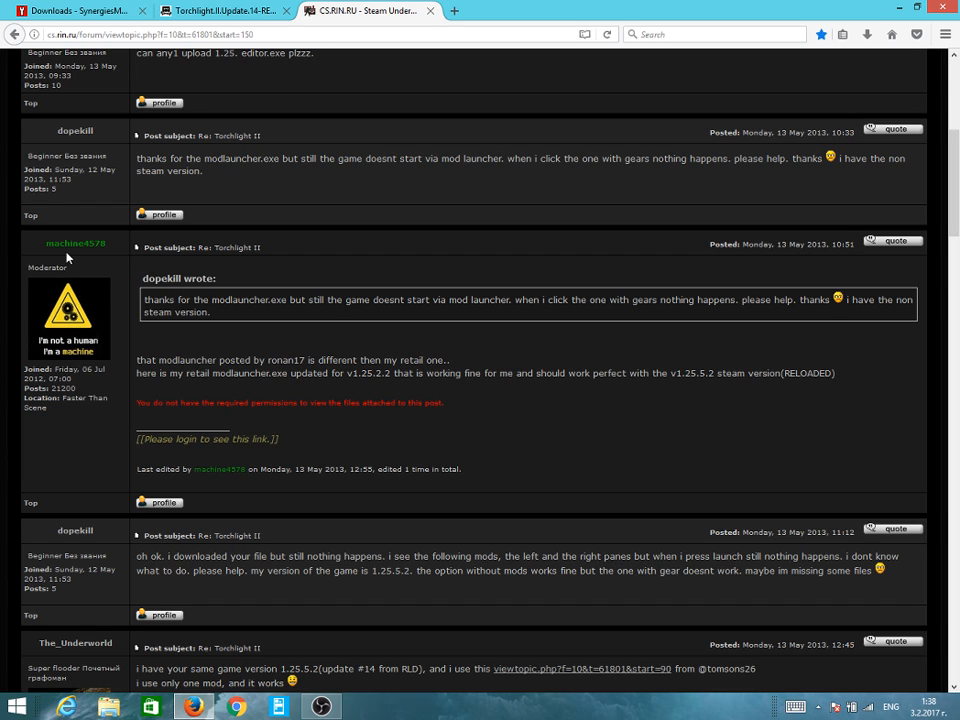
pyautogui.moveTo(240, 432)
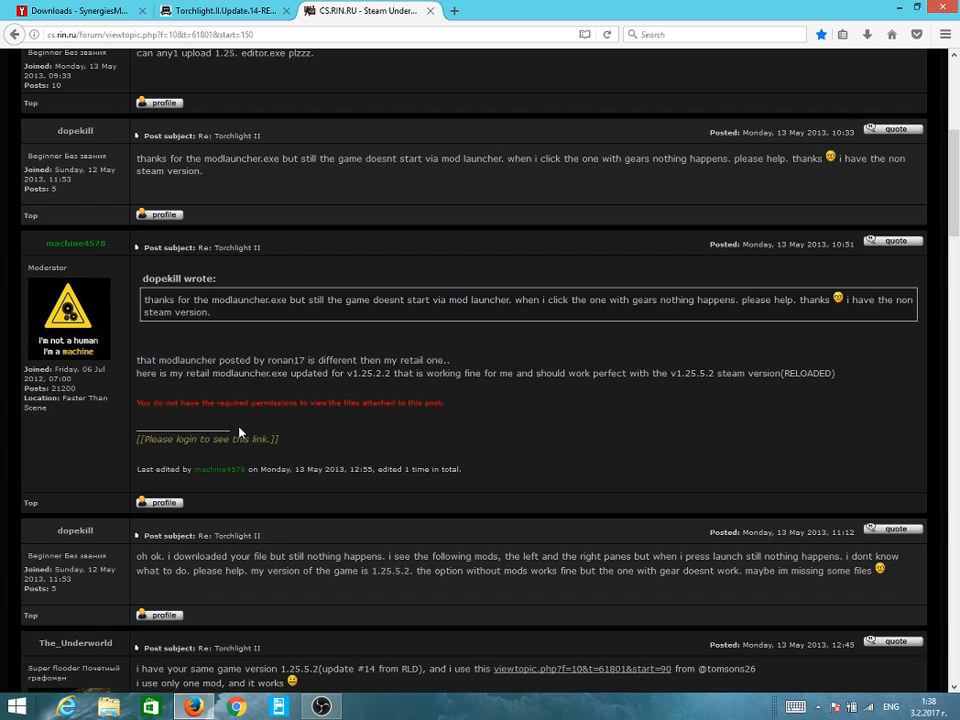
pyautogui.moveTo(476, 452)
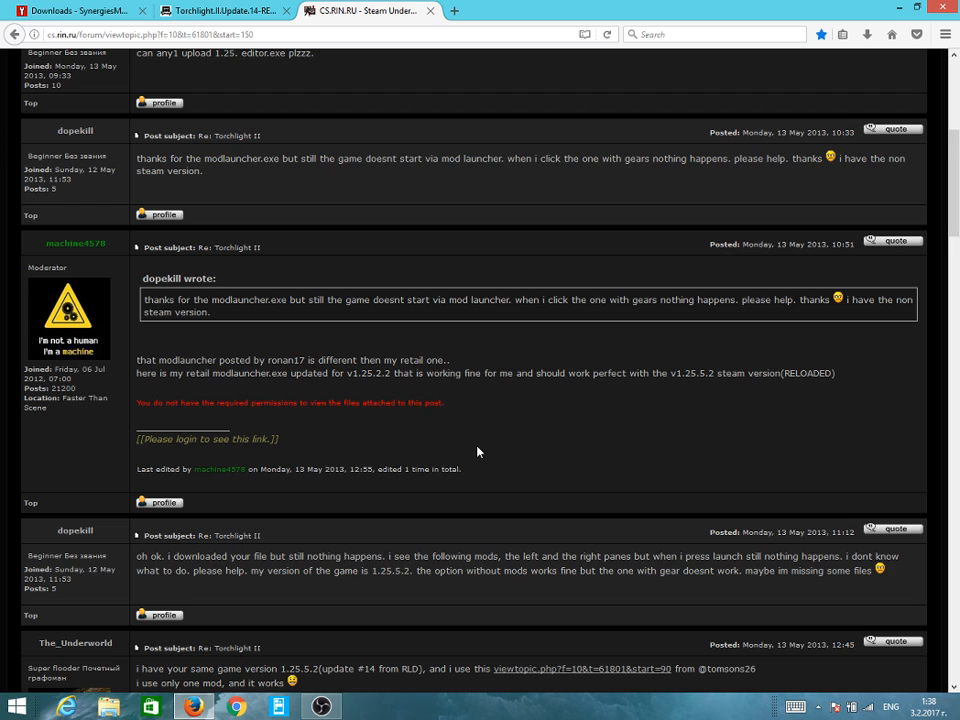
pyautogui.moveTo(492, 456)
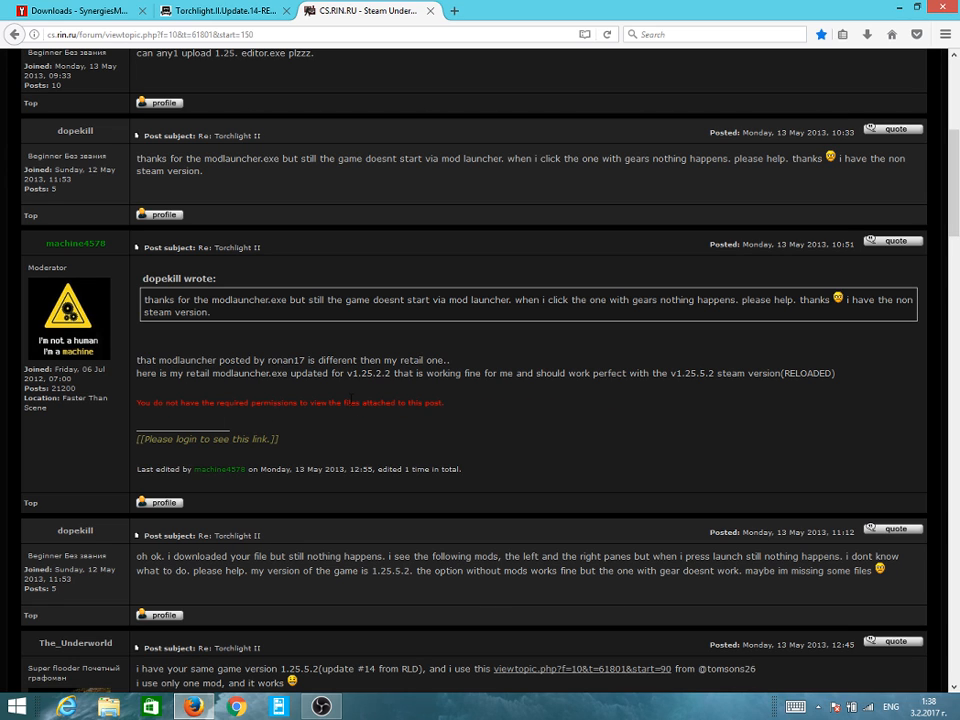
pyautogui.doubleClick(290, 402)
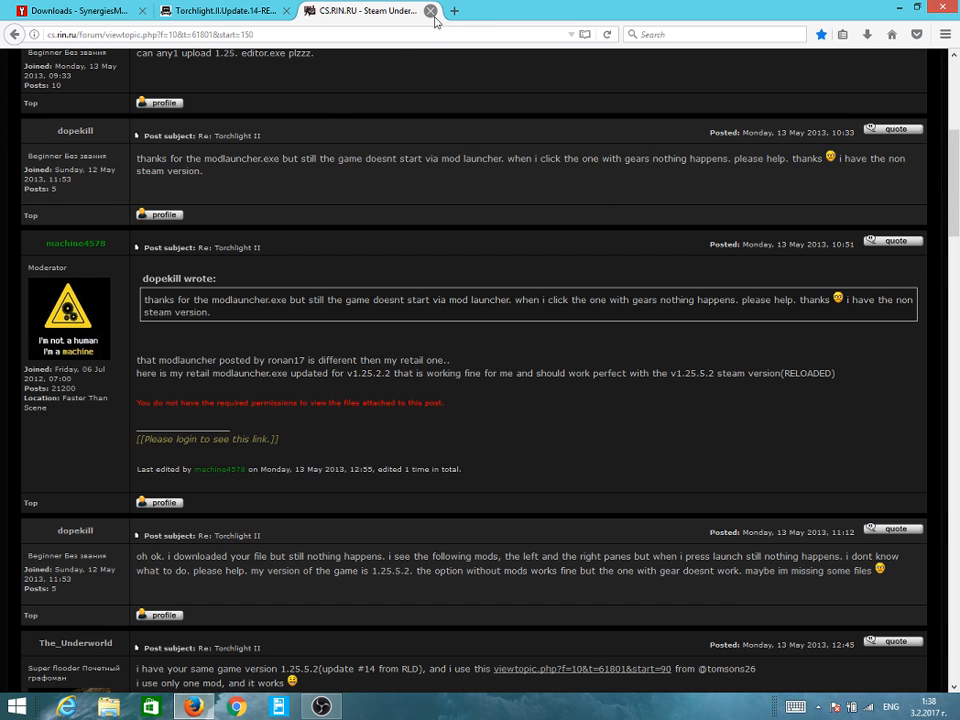
pyautogui.moveTo(420, 400)
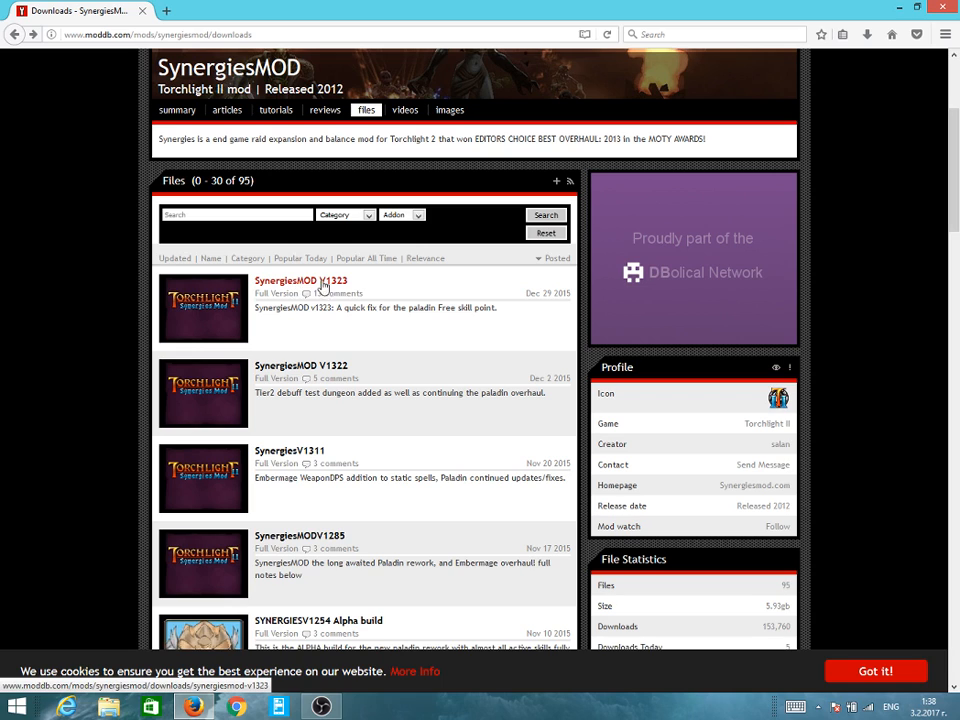
pyautogui.moveTo(380, 280)
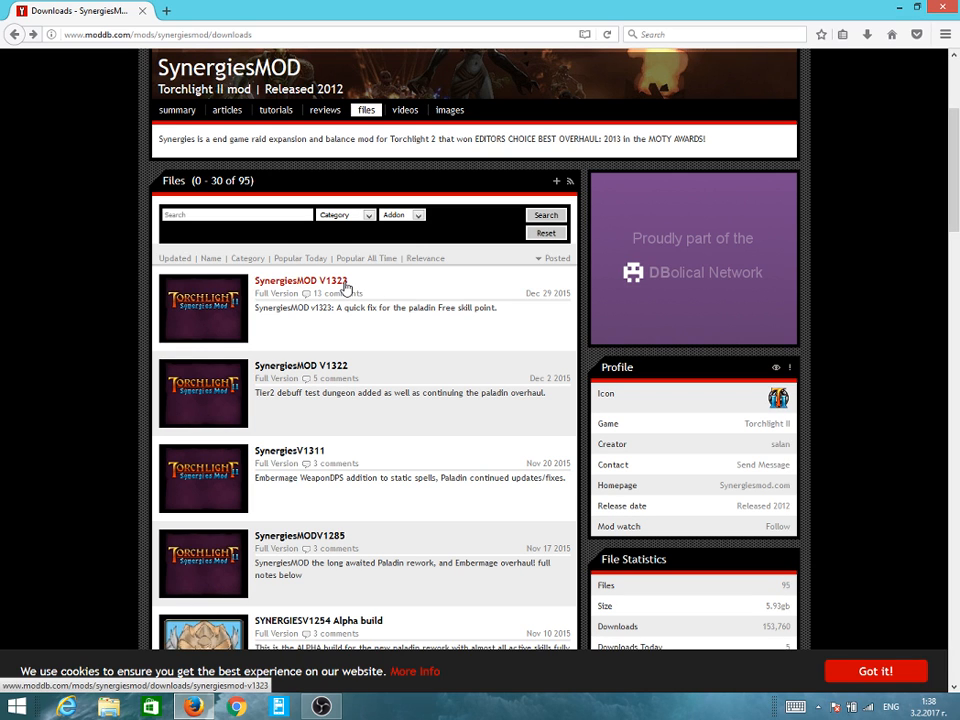
pyautogui.moveTo(360, 304)
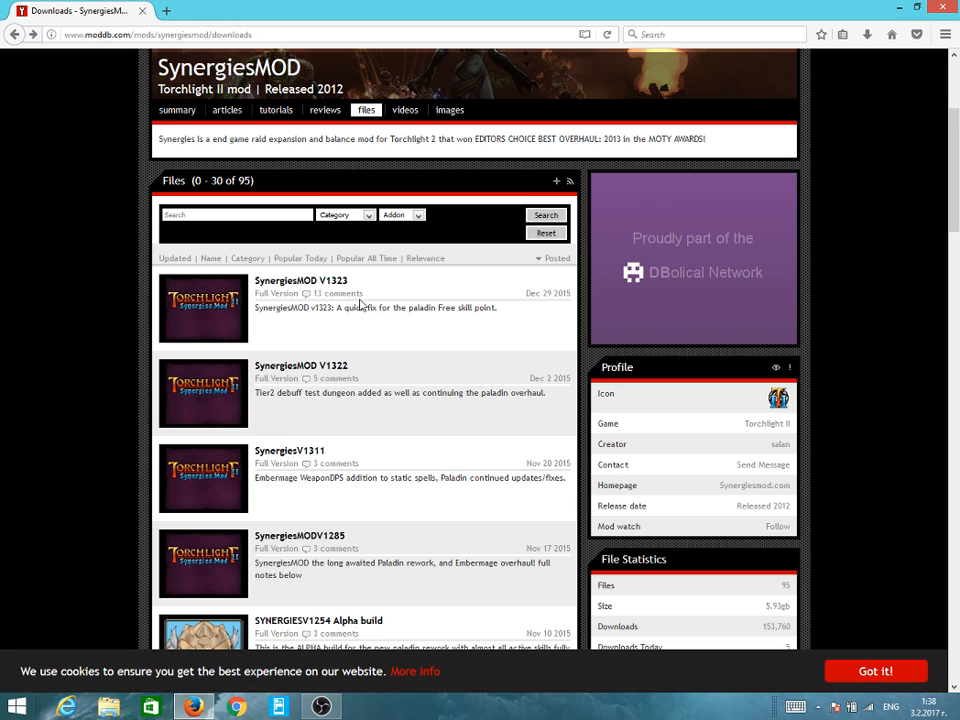
pyautogui.moveTo(300, 280)
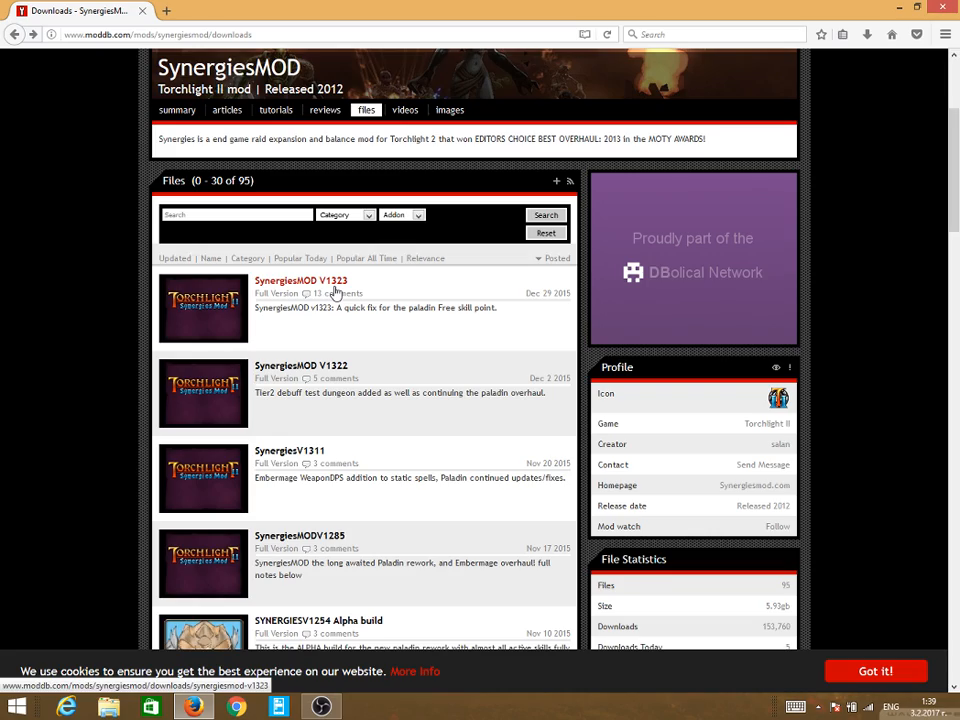
pyautogui.moveTo(900, 8)
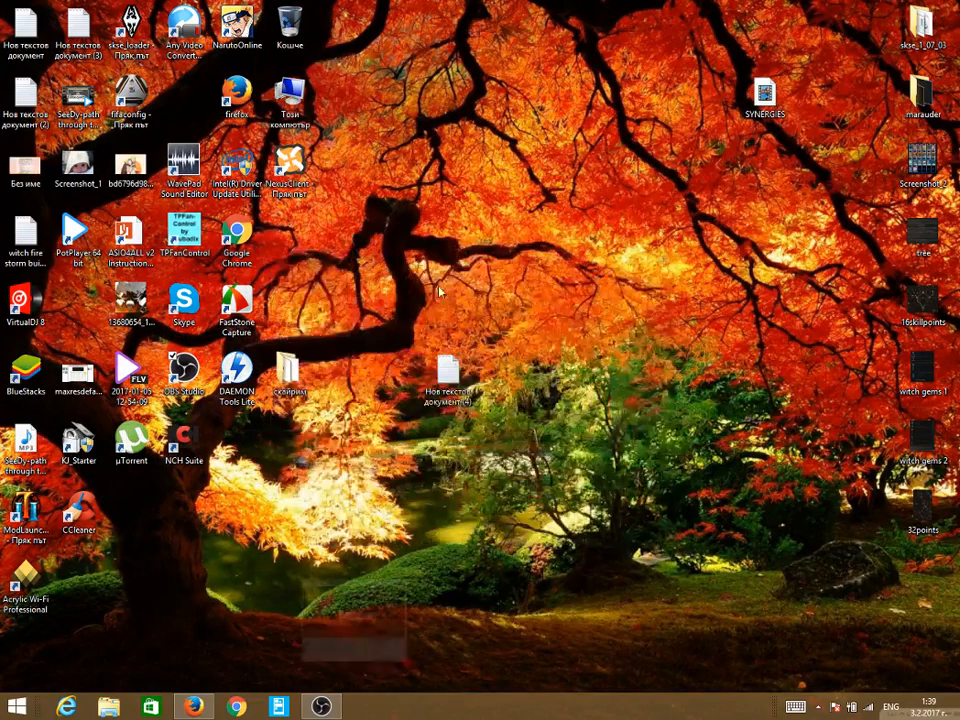
# Browse the computer's folders to reach and open the SYNERGIESV2006.zip archive in WinRAR.
pyautogui.click(108, 706)
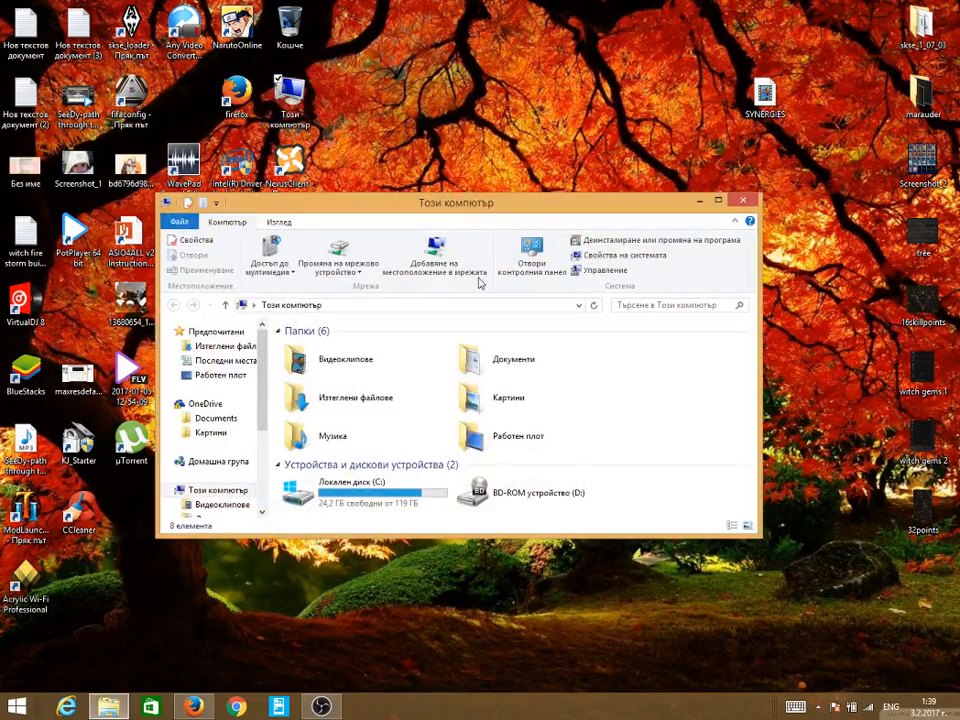
pyautogui.doubleClick(356, 396)
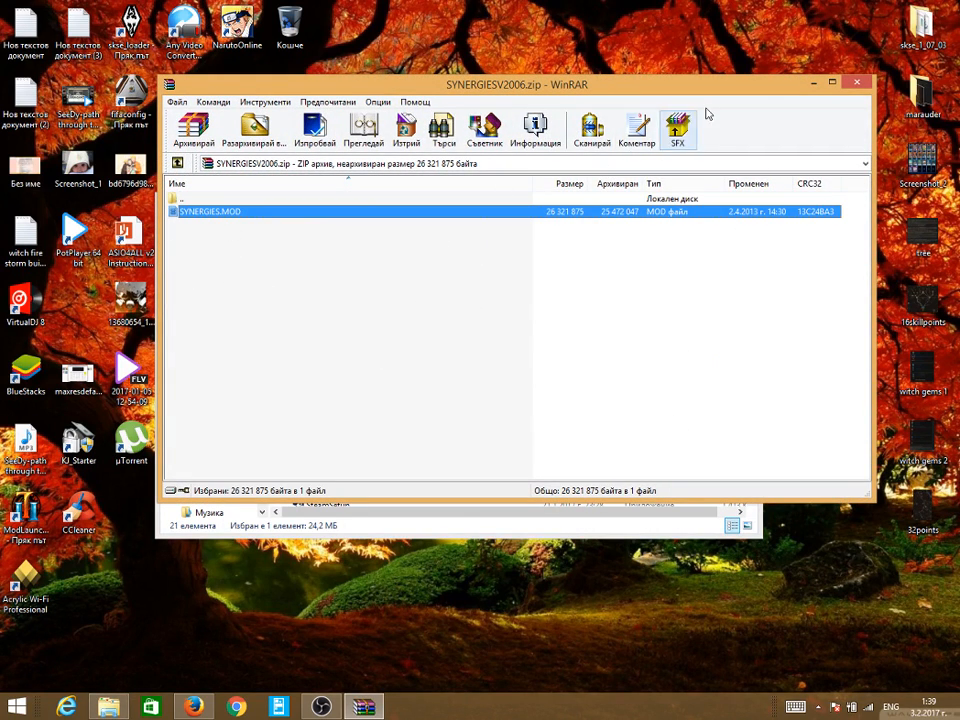
pyautogui.moveTo(680, 56)
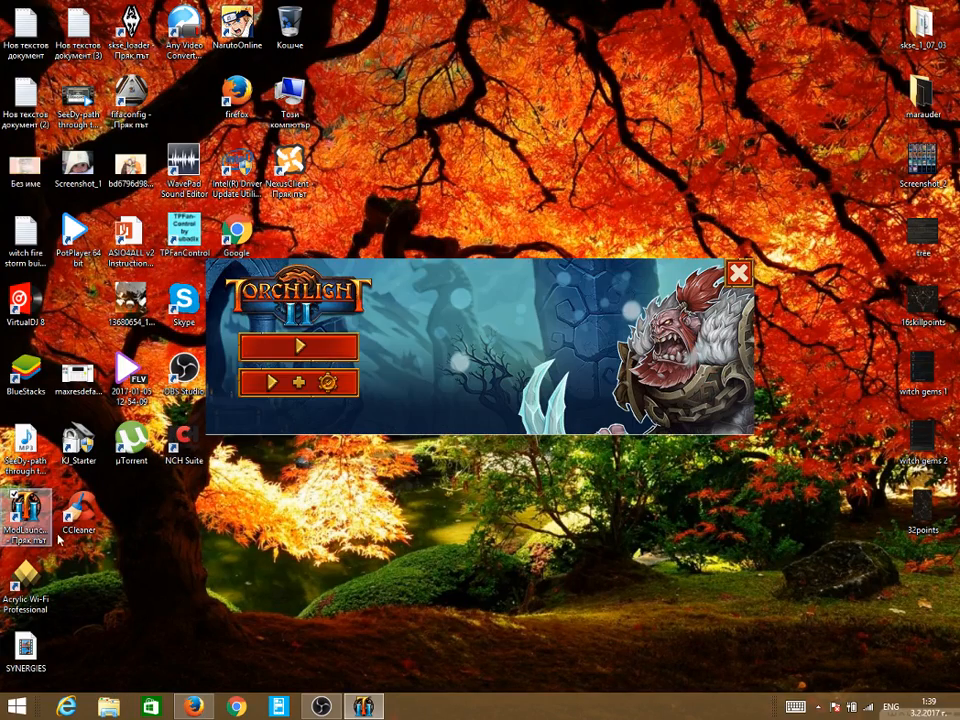
pyautogui.moveTo(278, 384)
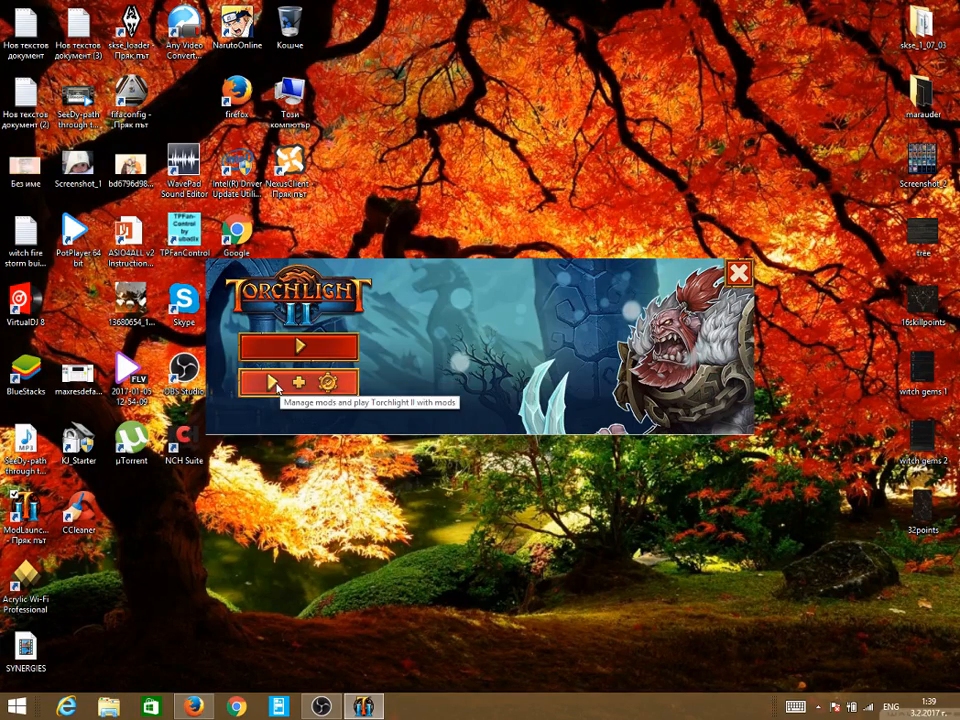
# Check the mod manager's empty mods list and Torchlight 2 folder, then close ModLauncher.
pyautogui.click(276, 384)
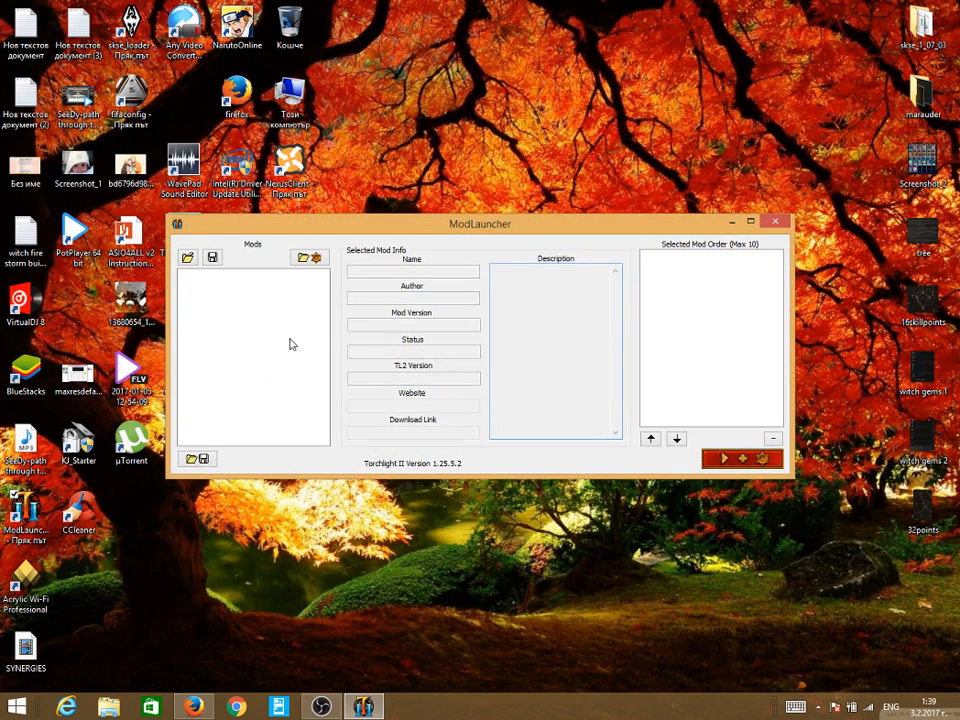
pyautogui.moveTo(188, 256)
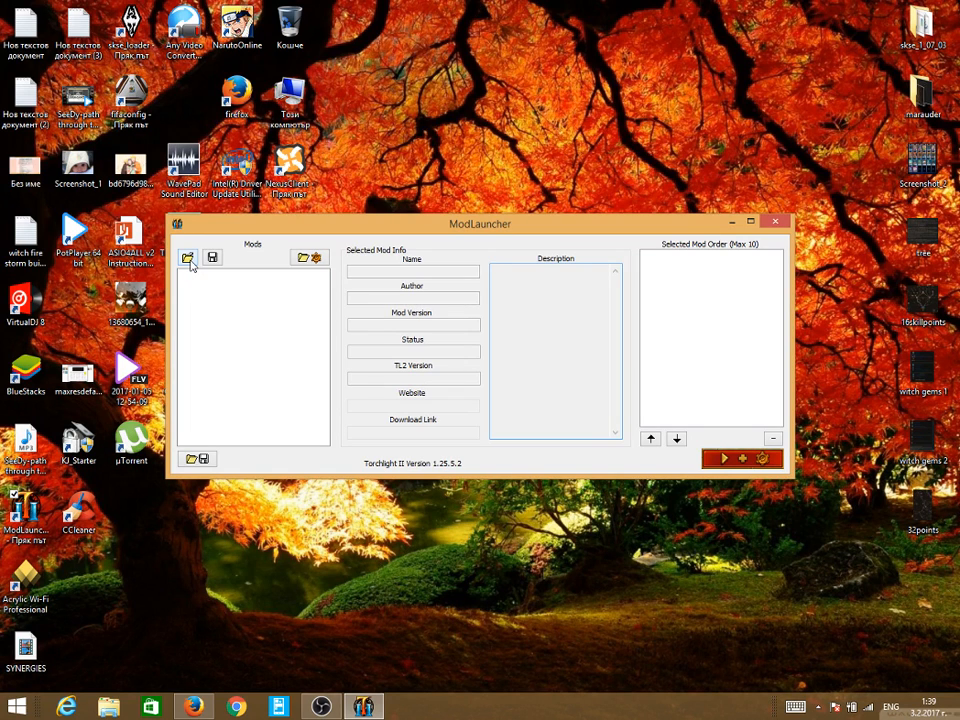
pyautogui.click(188, 256)
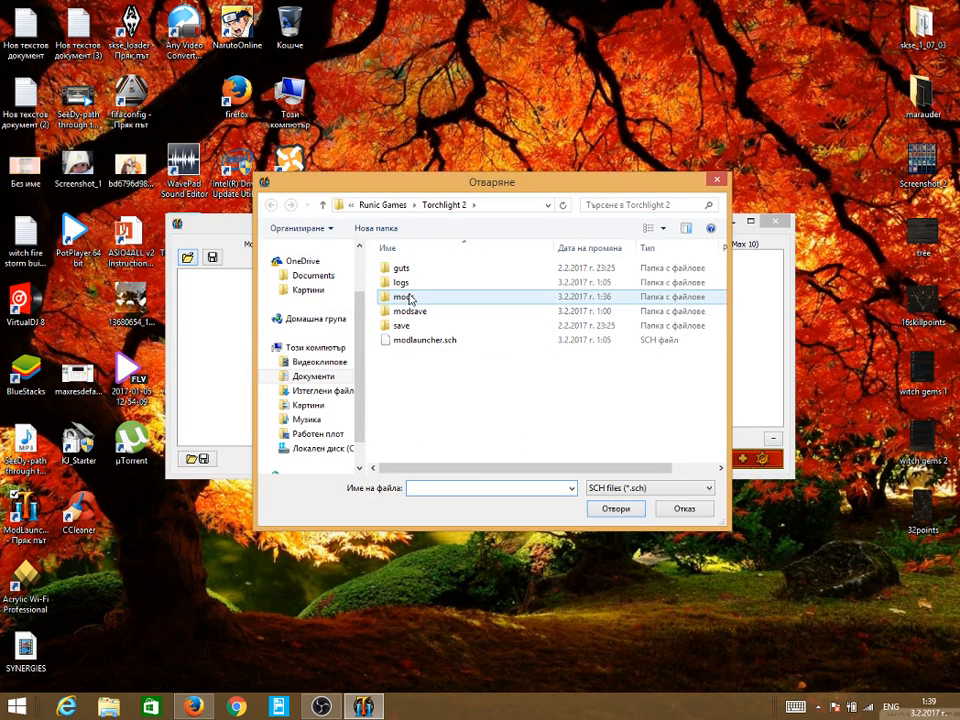
pyautogui.moveTo(408, 296)
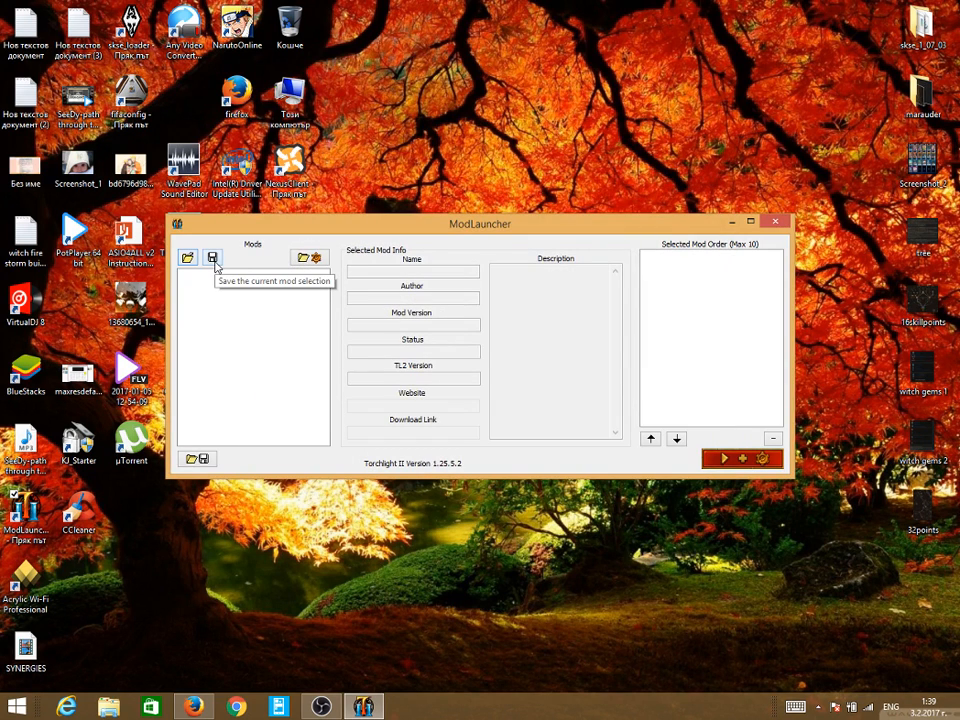
pyautogui.moveTo(304, 258)
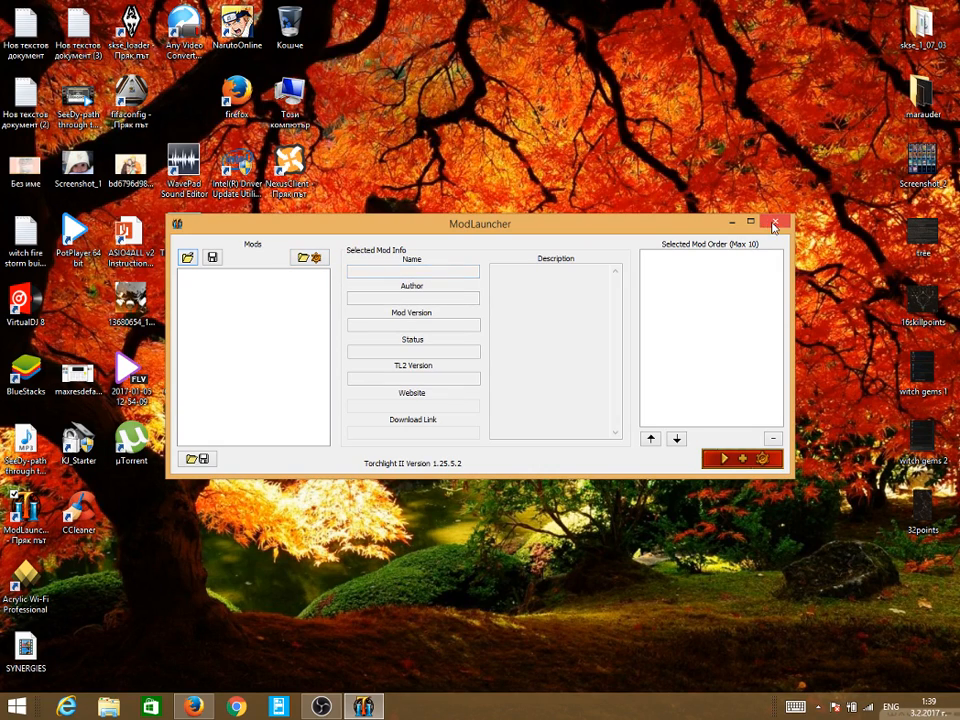
pyautogui.click(776, 224)
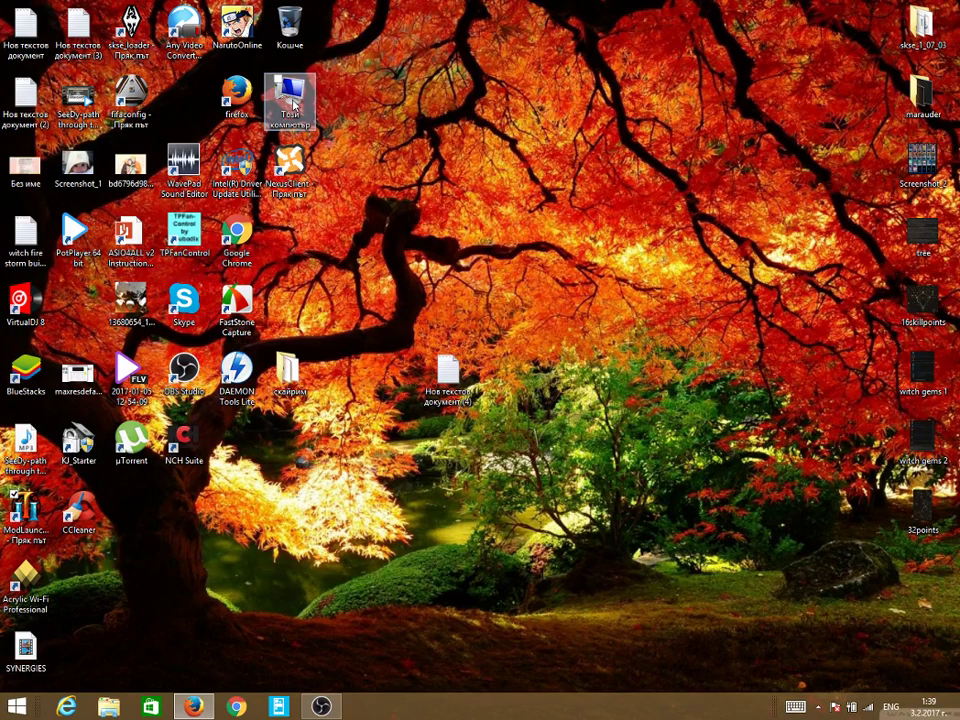
# Navigate through Documents > My Games > Runic Games > Torchlight 2 into the mods folder.
pyautogui.doubleClick(288, 96)
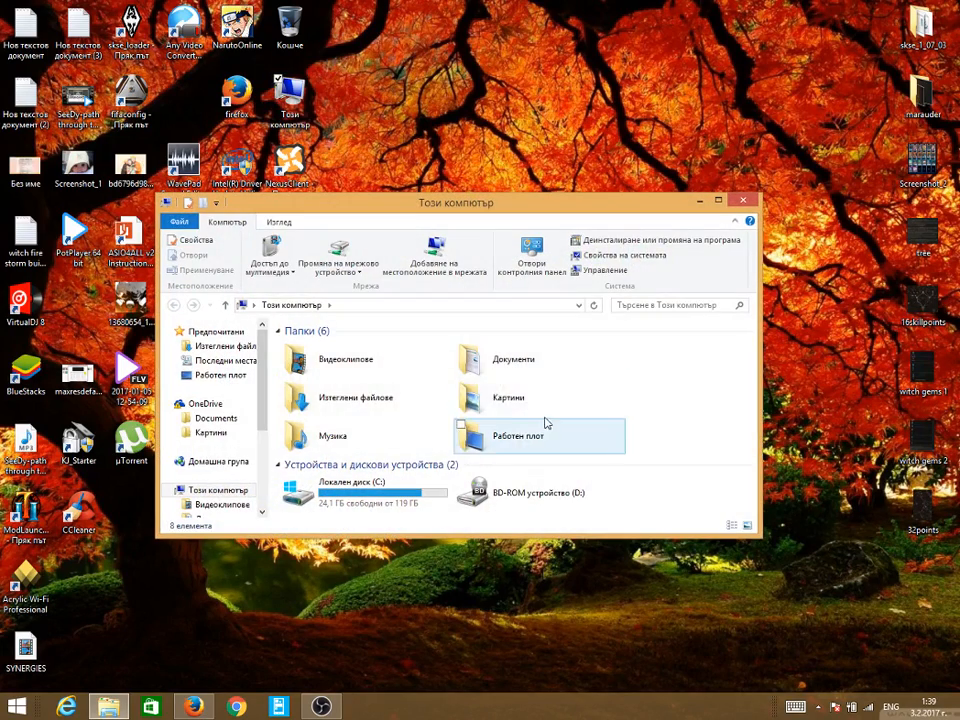
pyautogui.doubleClick(514, 360)
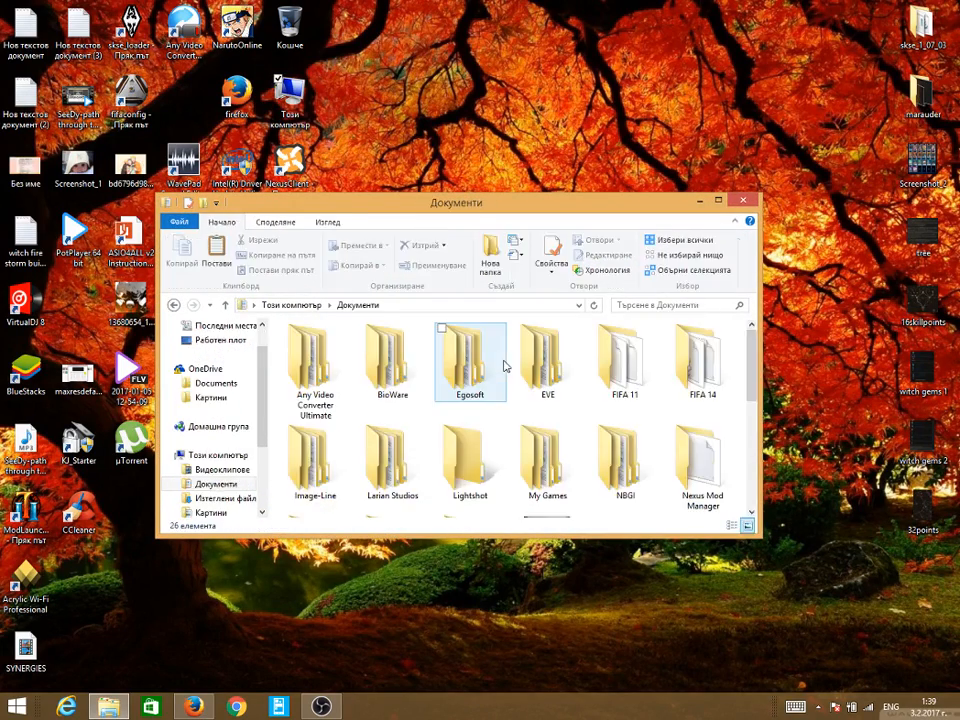
pyautogui.doubleClick(548, 456)
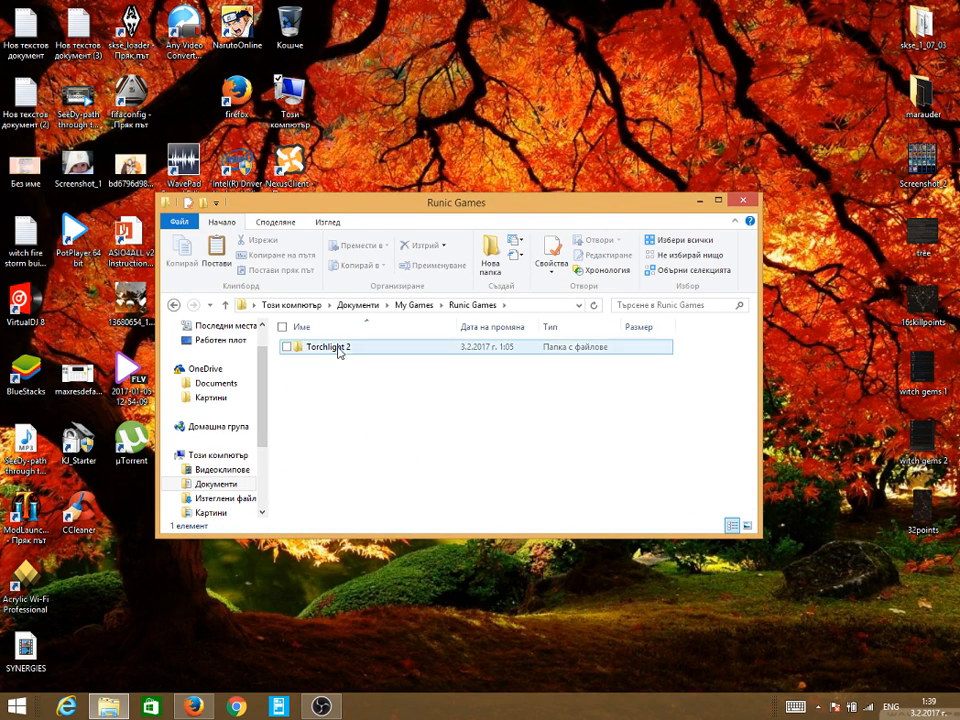
pyautogui.doubleClick(328, 346)
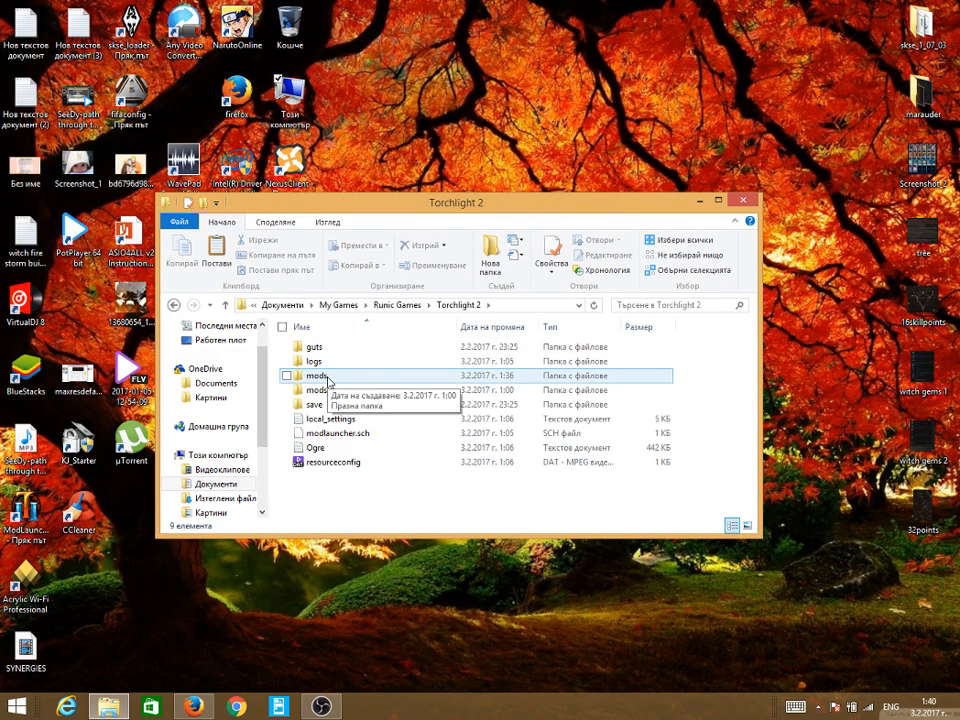
pyautogui.doubleClick(316, 376)
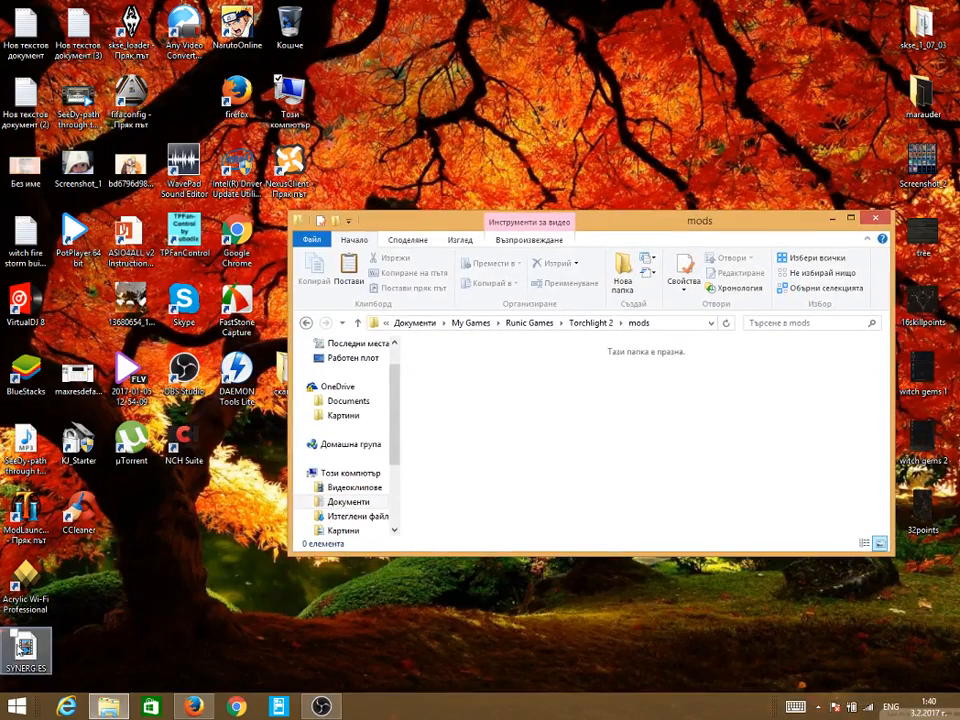
# Drag the SYNERGIES folder from the desktop into the mods folder.
pyautogui.moveTo(26, 648); pyautogui.dragTo(516, 410)
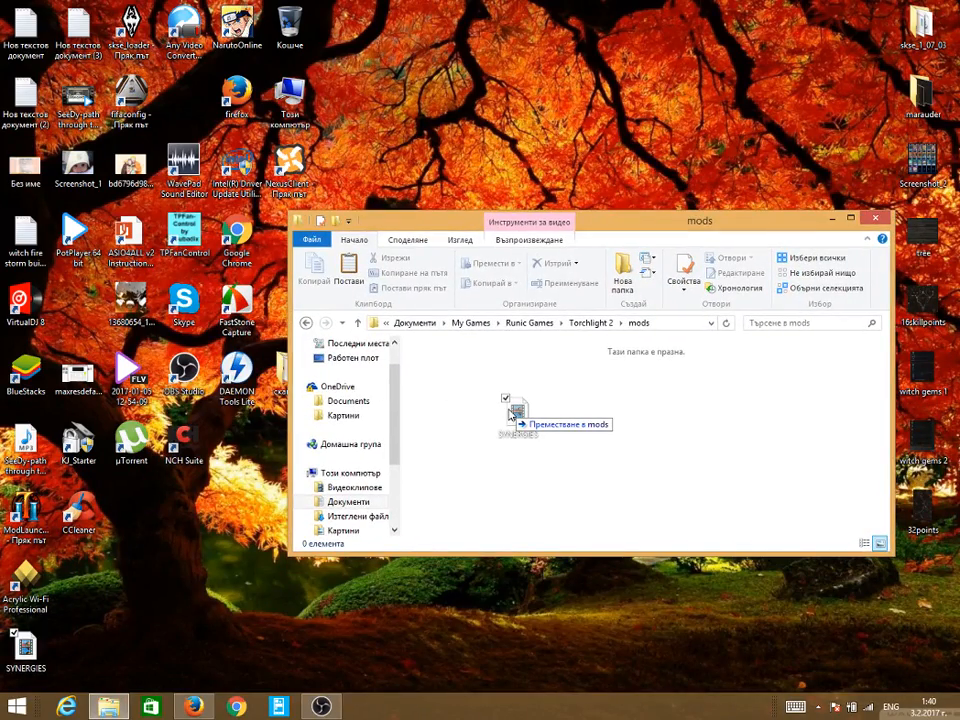
pyautogui.moveTo(516, 410); pyautogui.dragTo(448, 380)
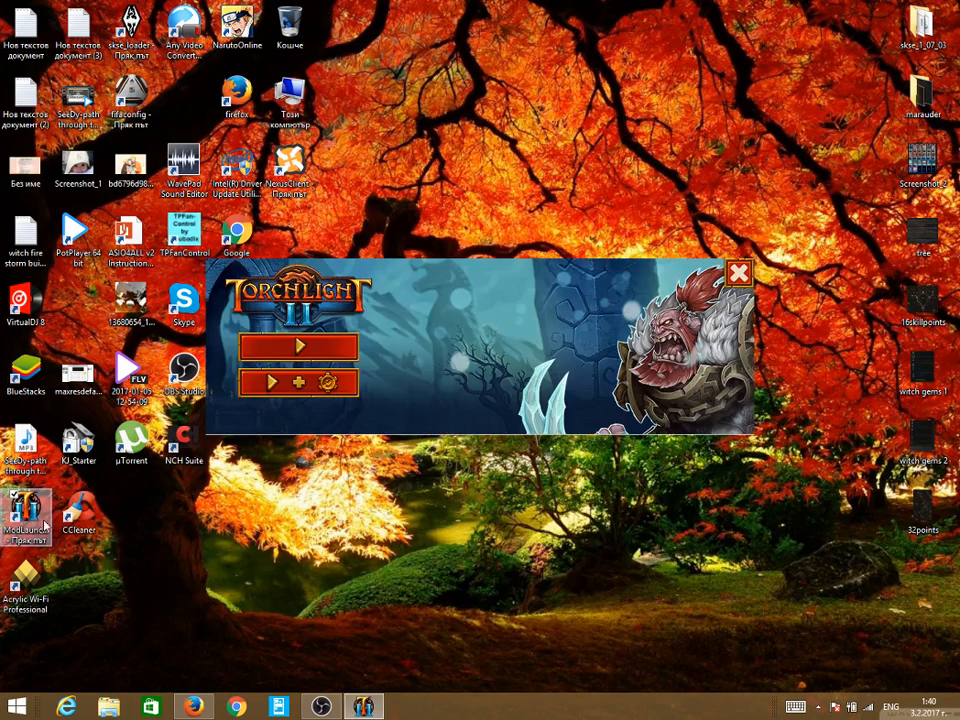
pyautogui.moveTo(300, 384)
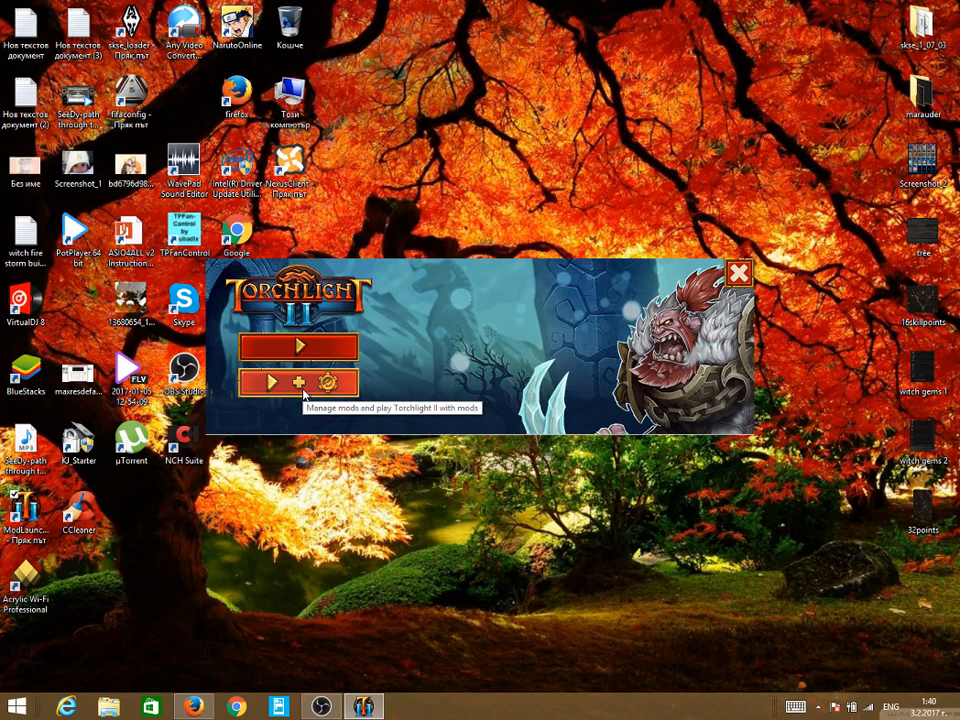
# View SynergiesMOD enabled in the mod order with its details, then close ModLauncher.
pyautogui.click(328, 384)
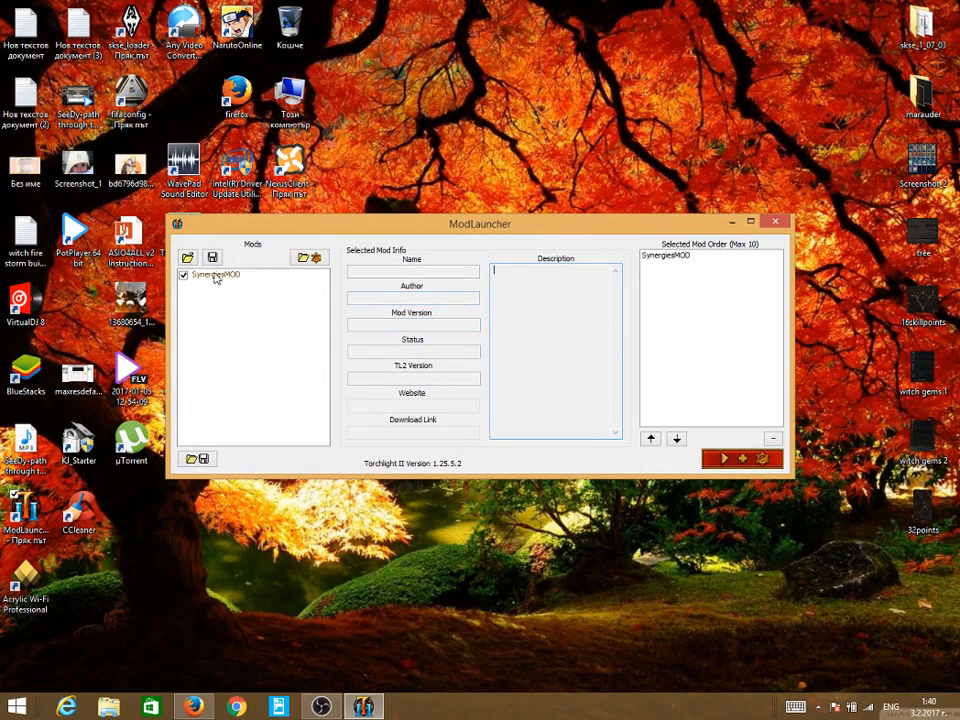
pyautogui.click(212, 274)
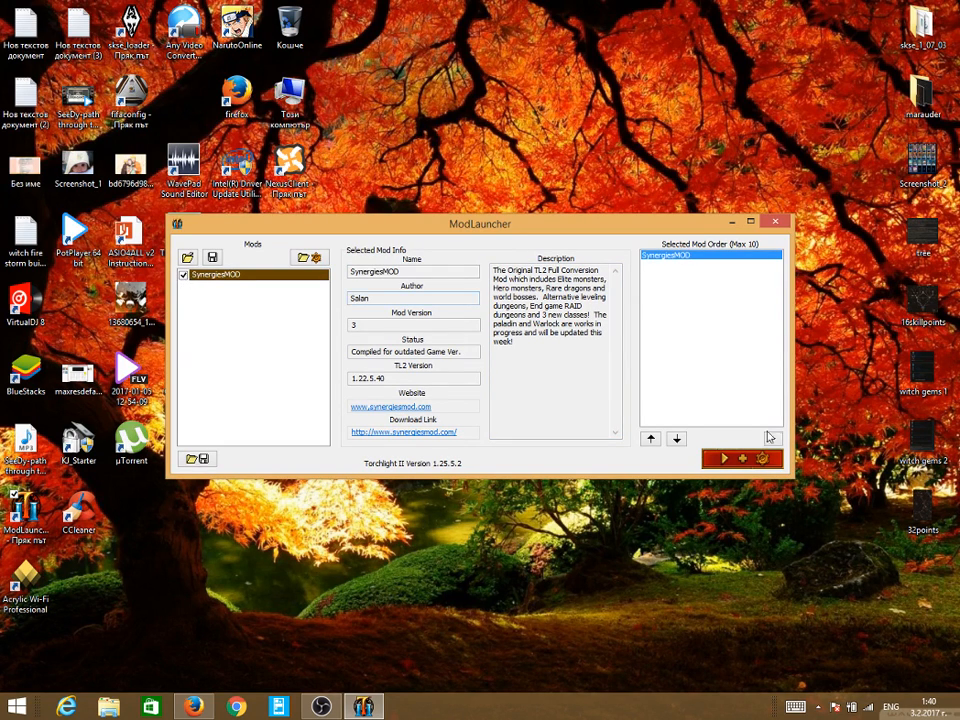
pyautogui.moveTo(744, 458)
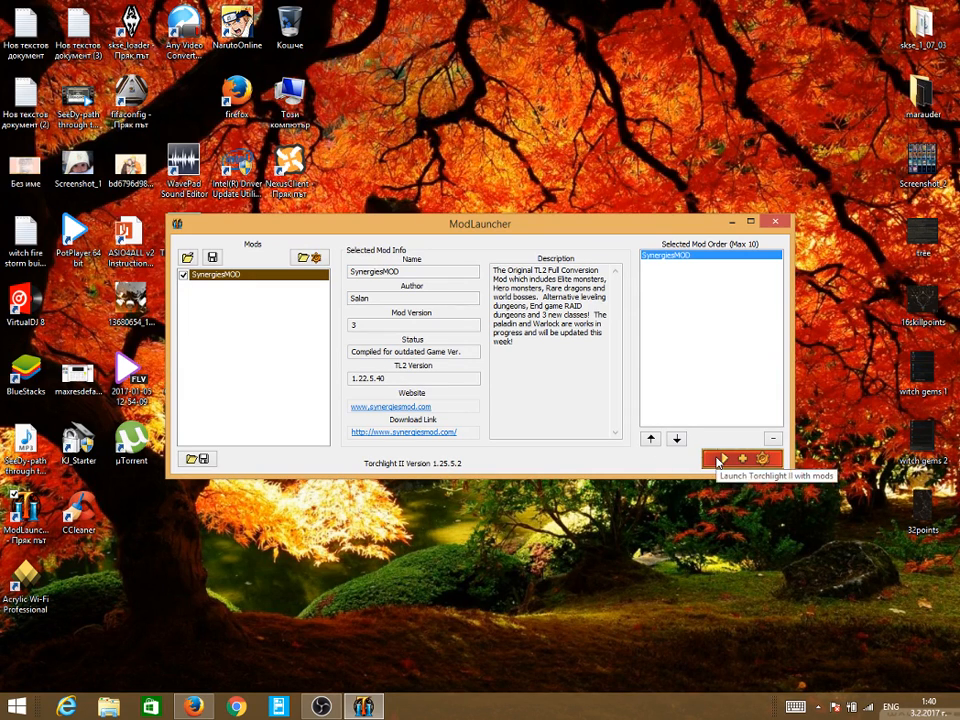
pyautogui.moveTo(656, 476)
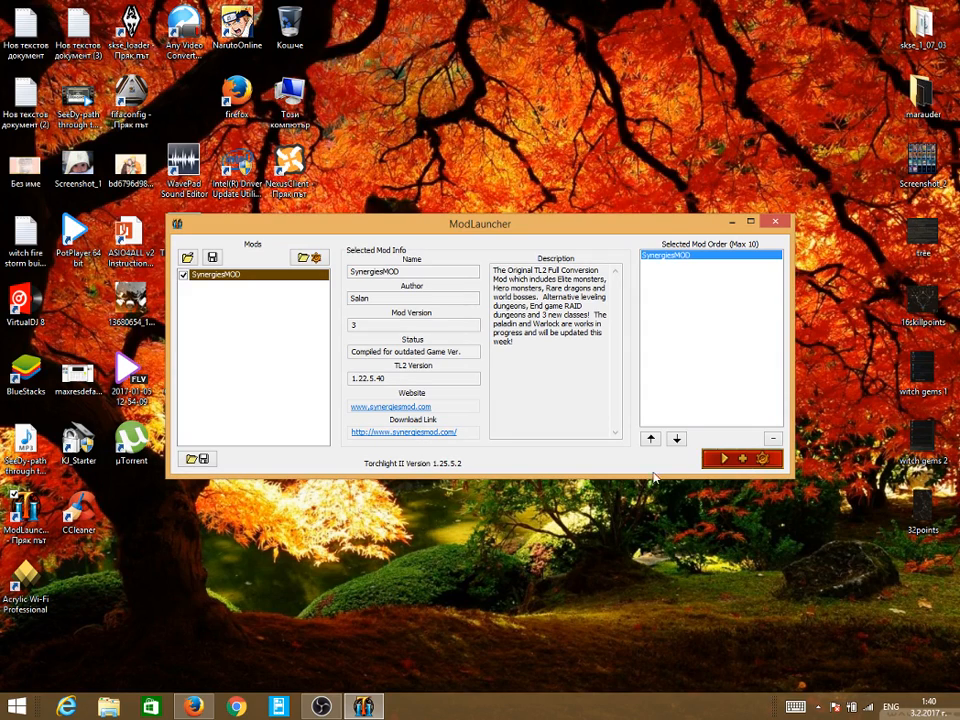
pyautogui.moveTo(776, 220)
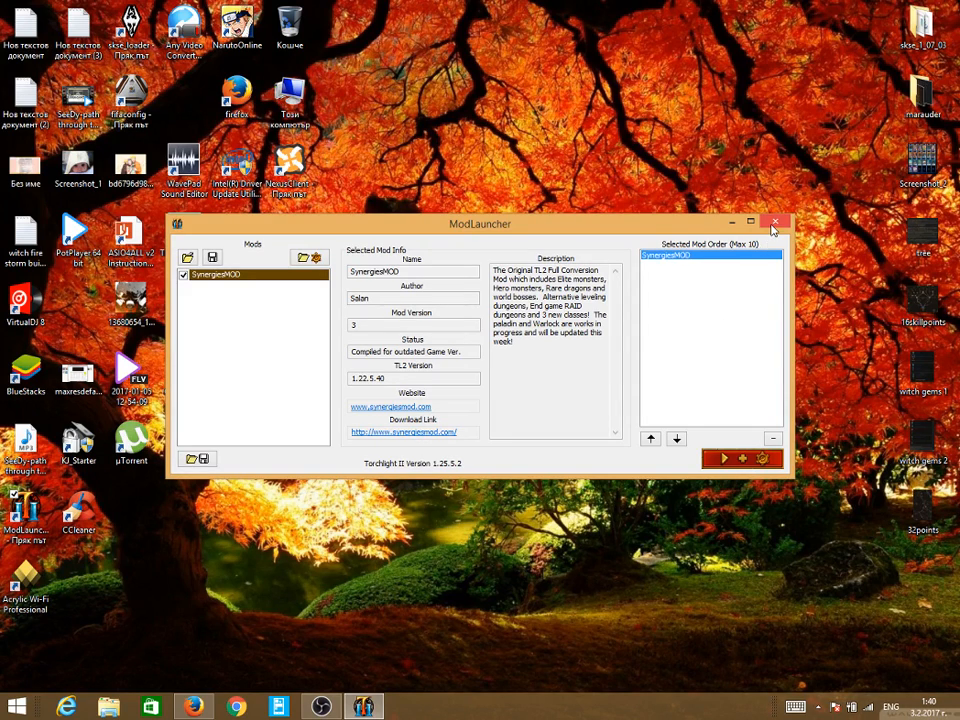
pyautogui.click(776, 220)
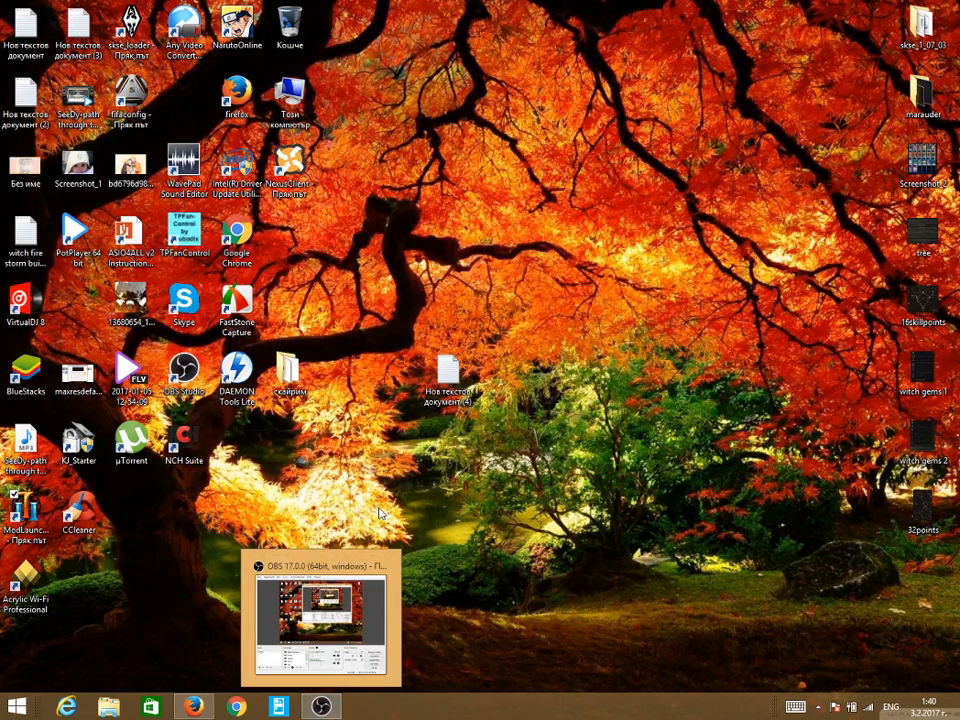